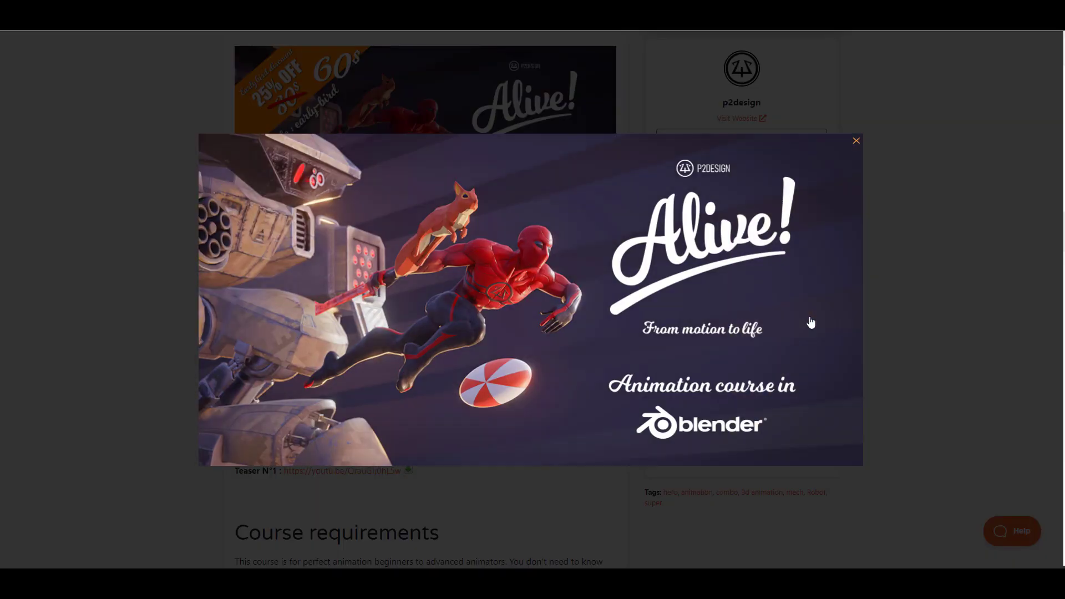
- Close the enlarged Alive! banner and scroll down to the course description and requirements
click(855, 141)
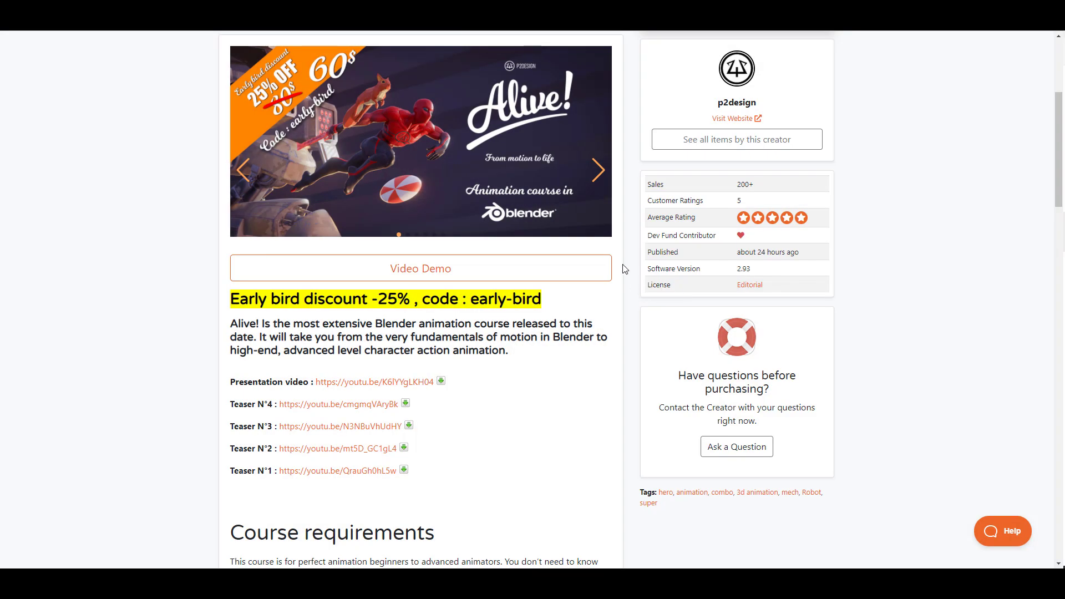
scroll(down, 3)
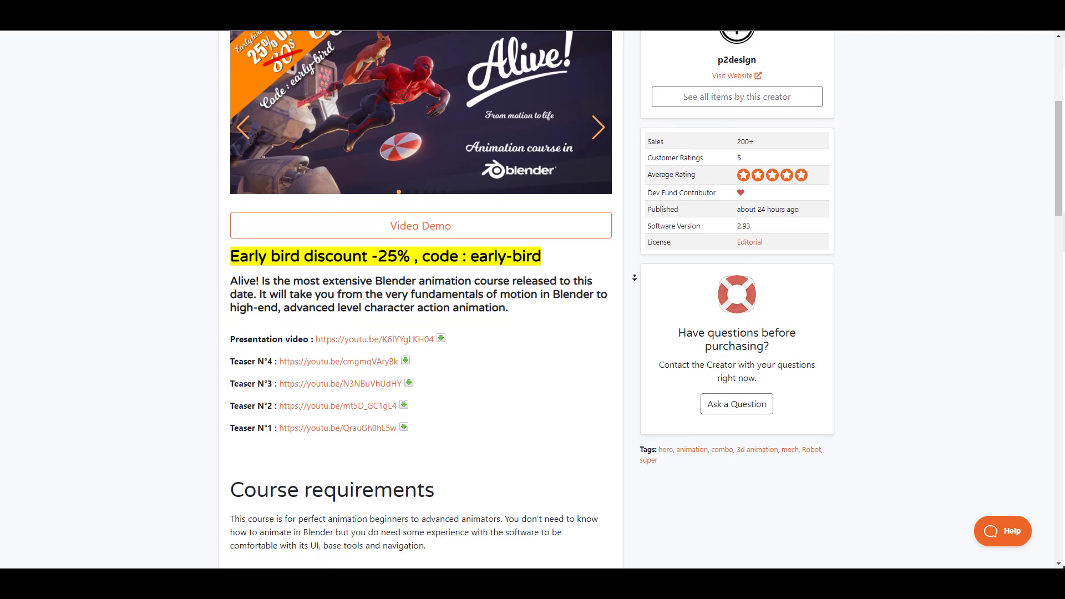
scroll(down, 3)
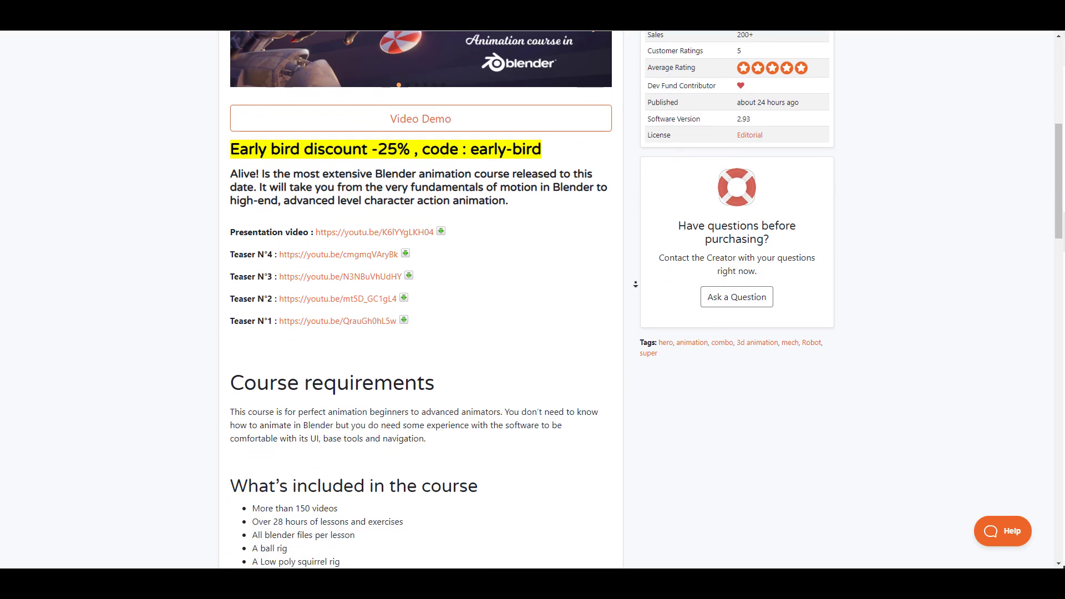
scroll(down, 3)
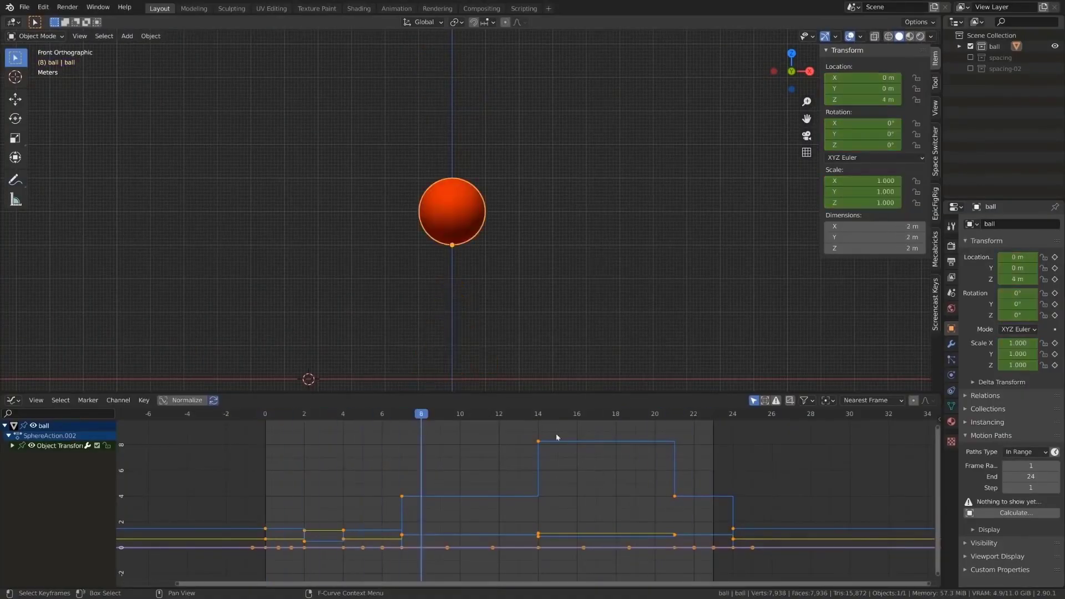
- Scrub the bouncing-ball timeline slightly before returning to the Blender Market course page
drag(420, 414, 401, 414)
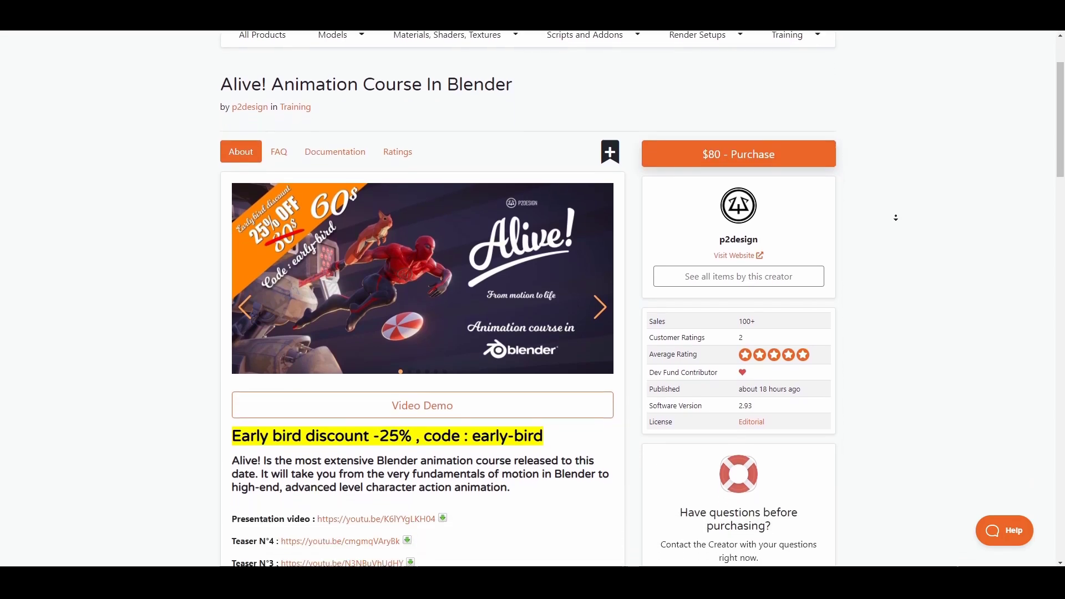
- Scroll through the Alive! course details toward the Gumroad comparison and creator link
scroll(down, 3)
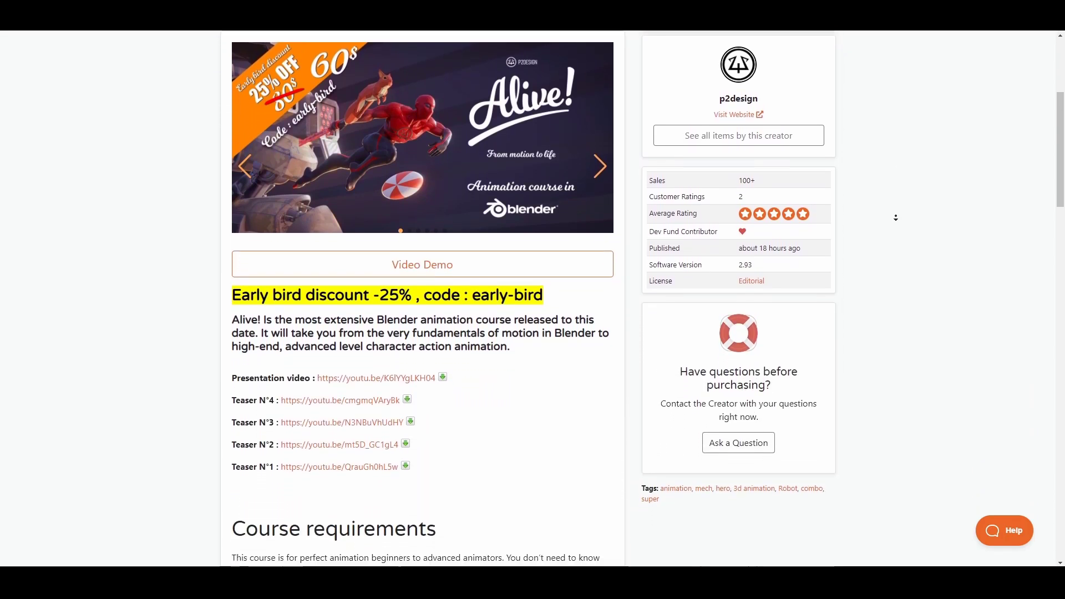
scroll(down, 3)
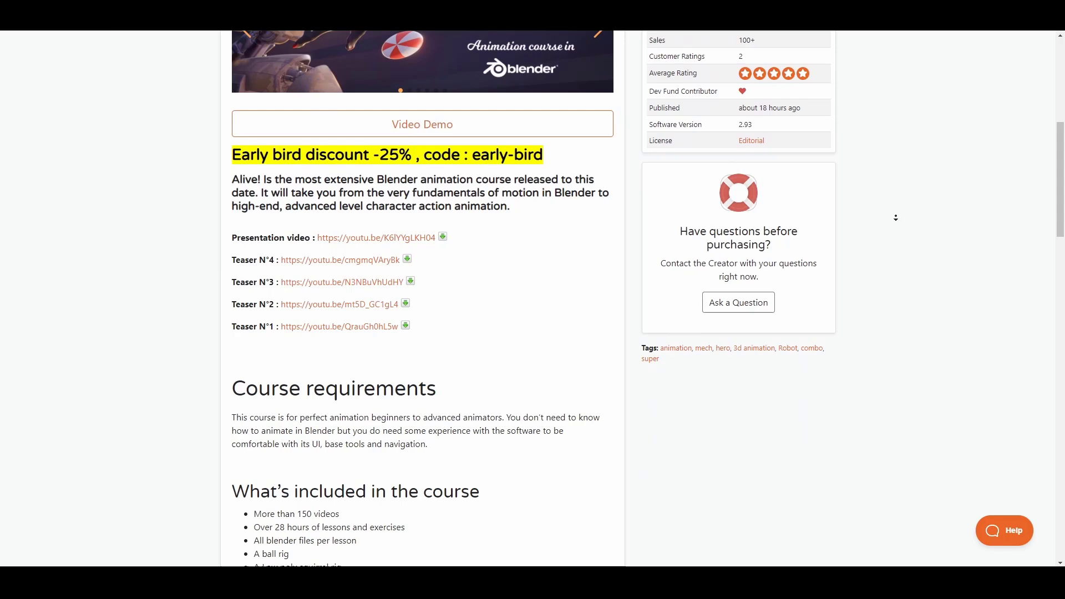
scroll(down, 3)
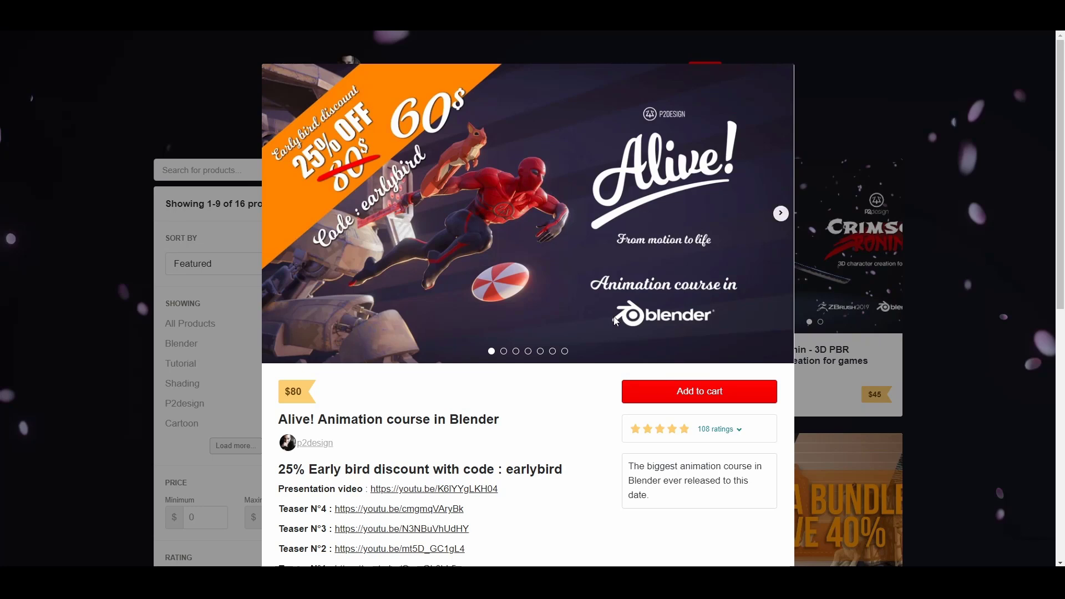
scroll(down, 3)
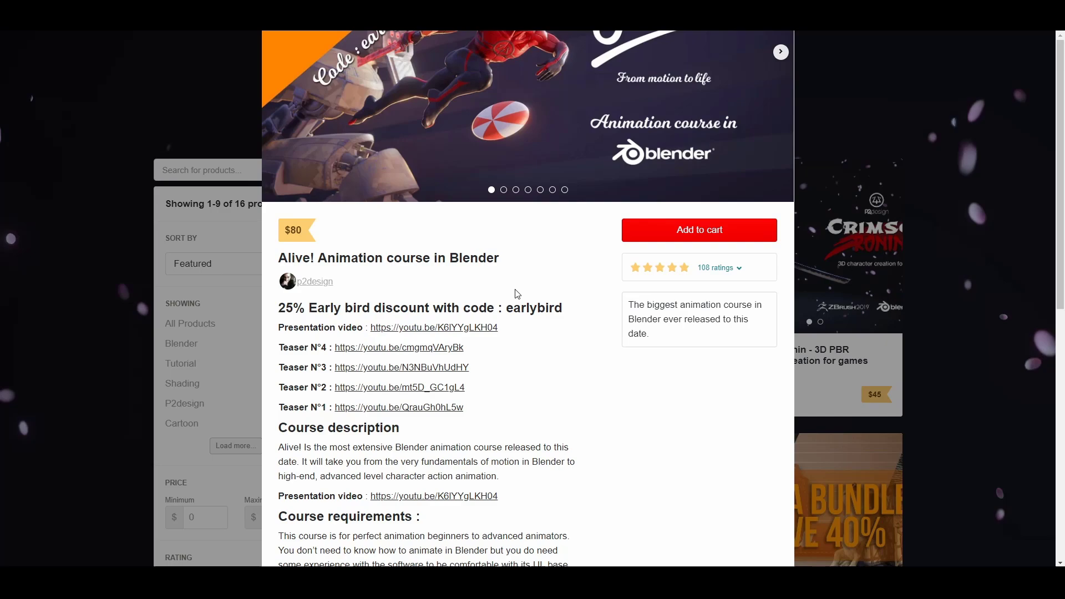
scroll(down, 3)
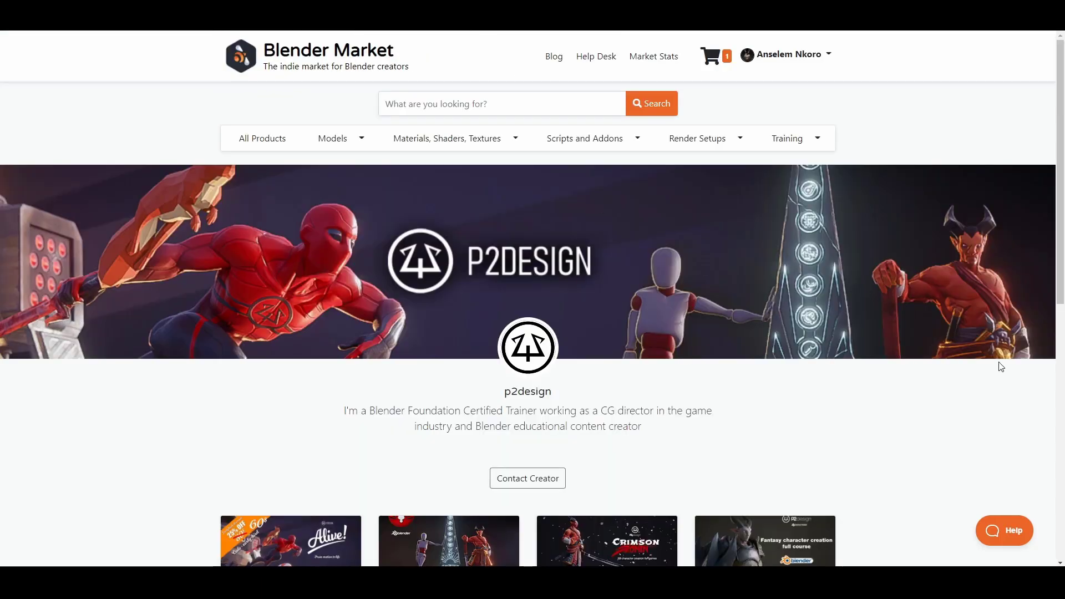
- Scroll through p2design's product grid showing prices for eight courses
scroll(down, 3)
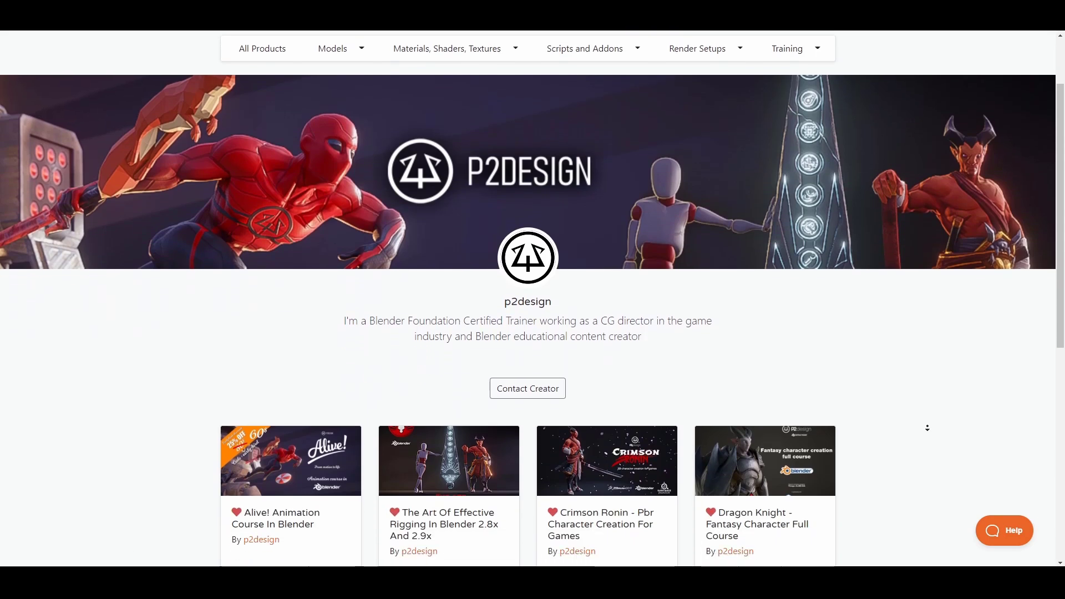
scroll(down, 3)
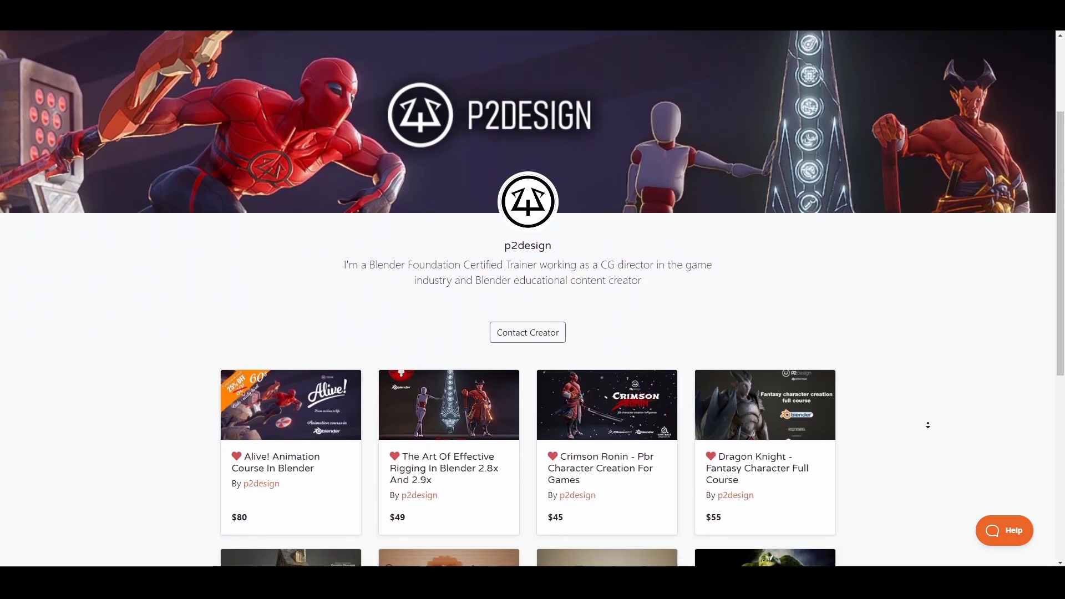
scroll(down, 3)
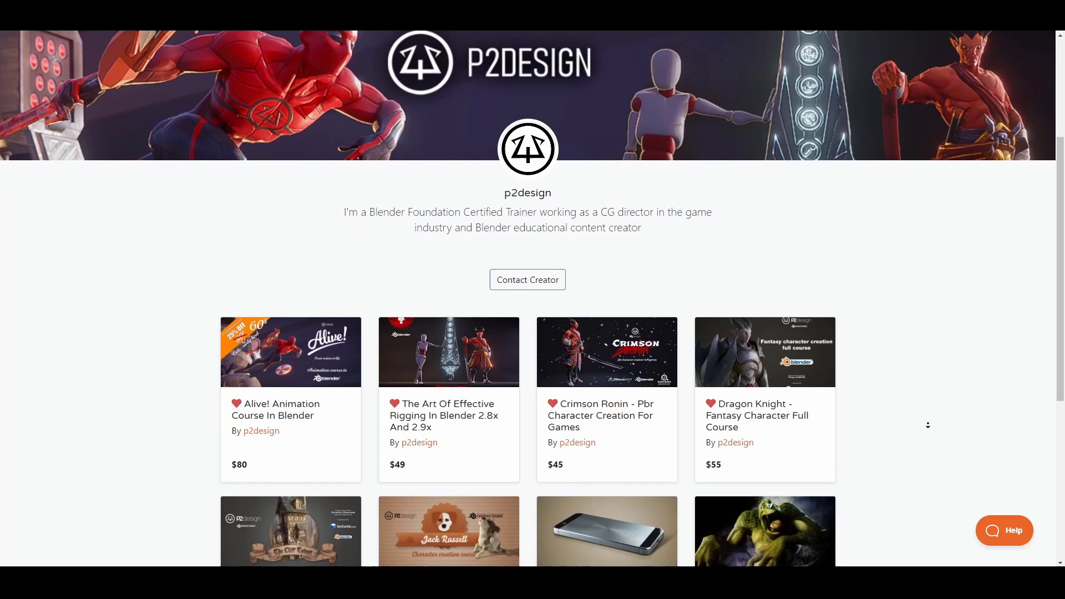
scroll(down, 3)
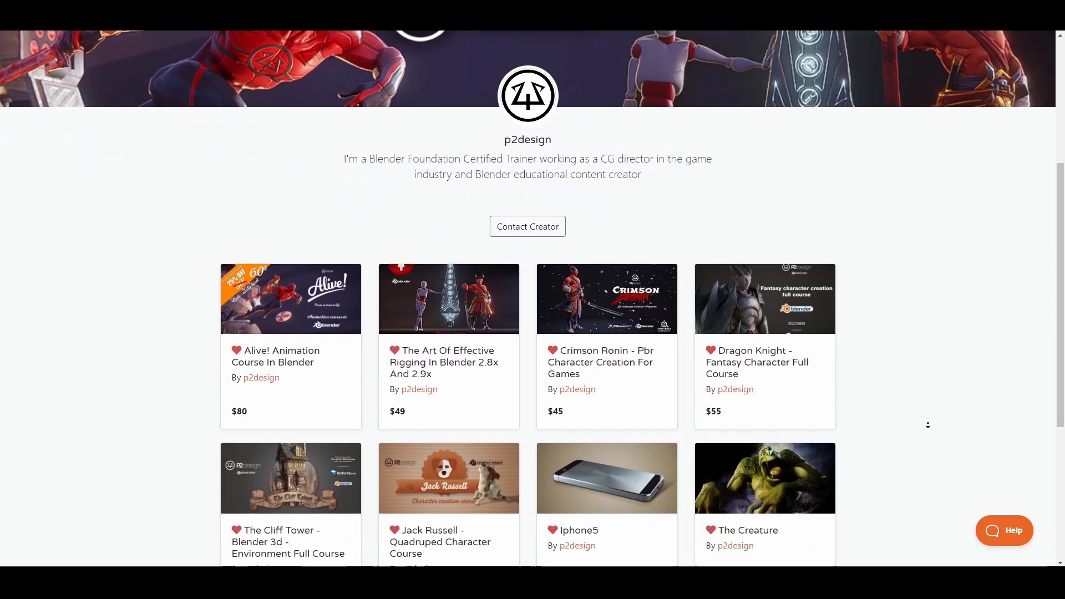
scroll(down, 3)
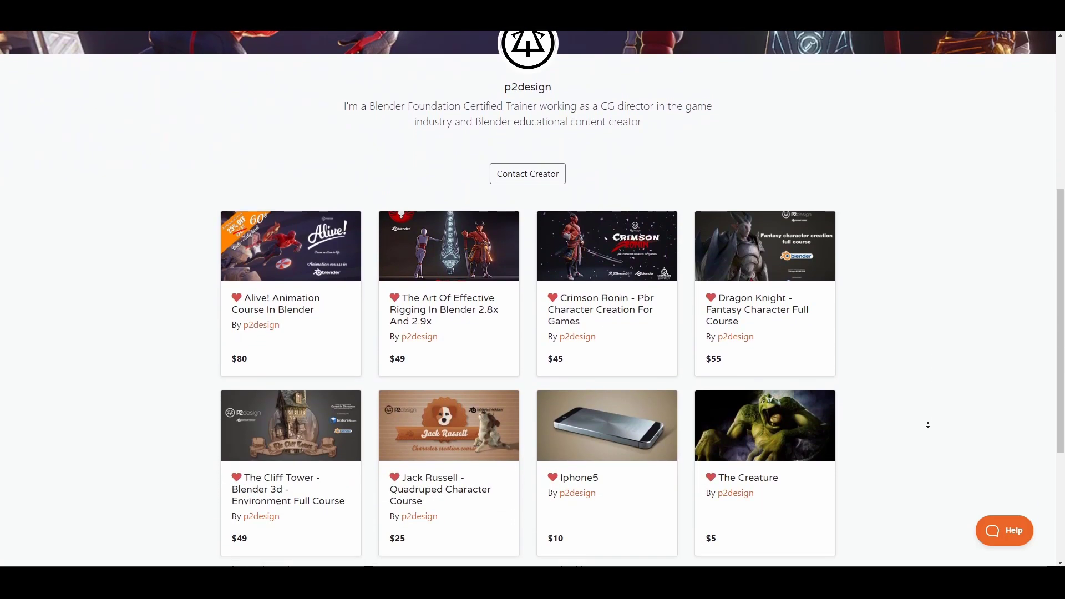
scroll(down, 3)
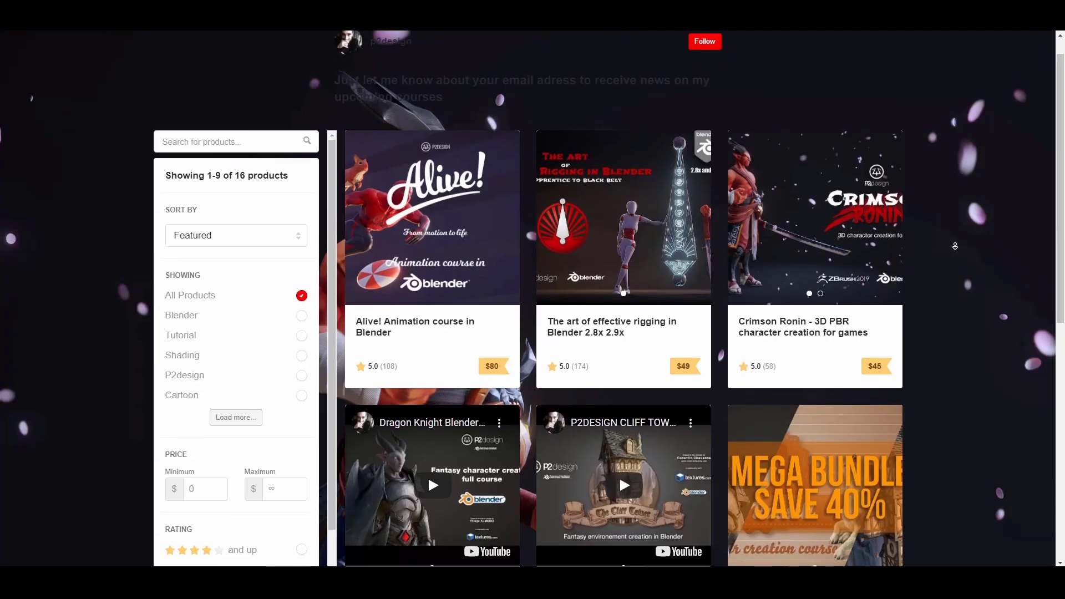
- Scroll the Gumroad storefront until all 16 products load, including $0+ tutorials and the $25 Jack Russell course
scroll(down, 3)
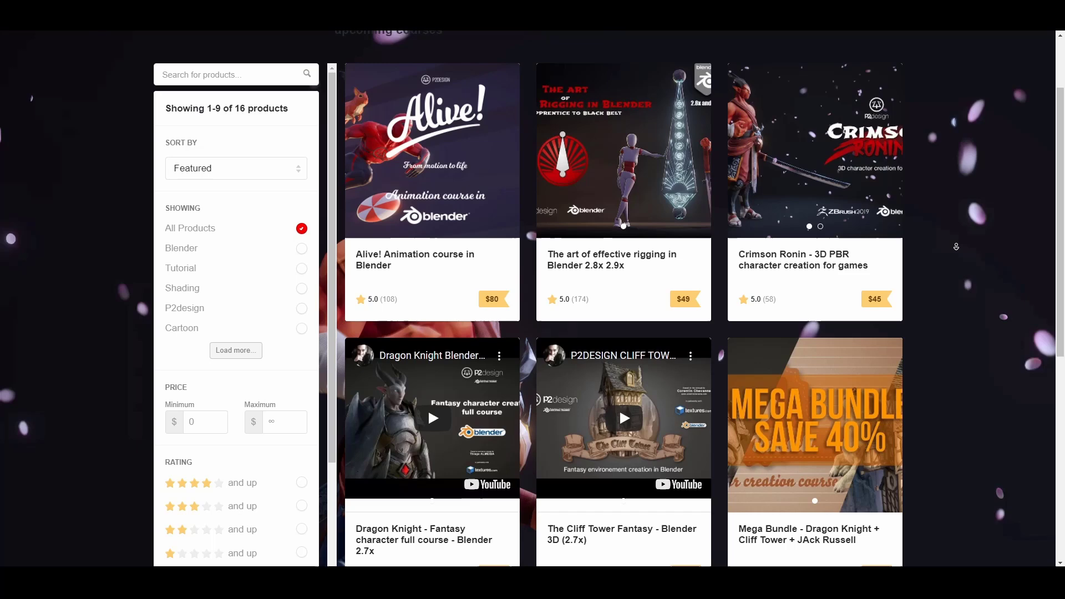
scroll(down, 3)
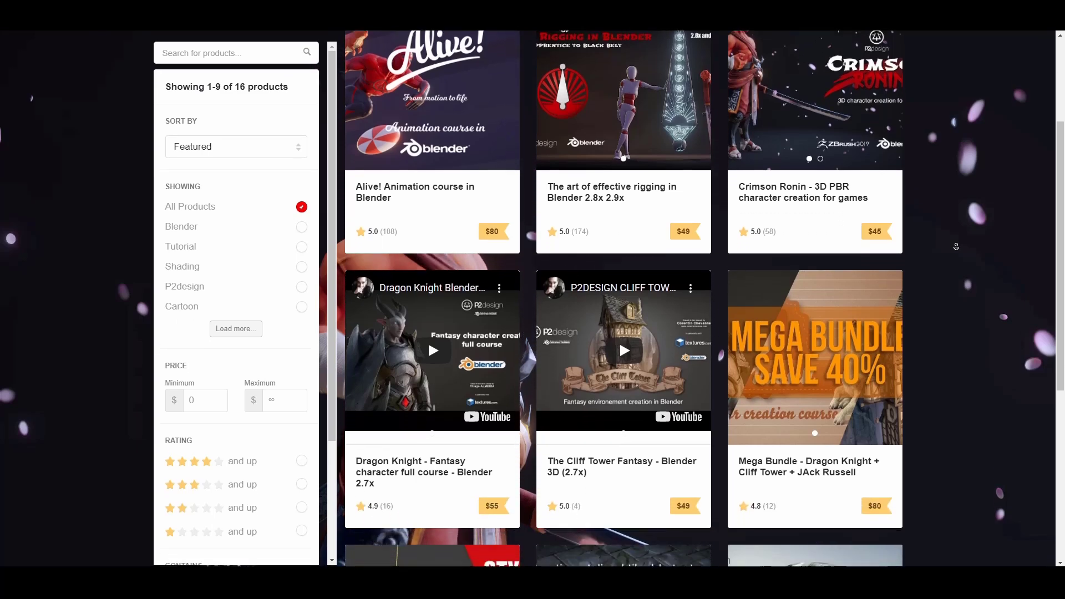
scroll(down, 3)
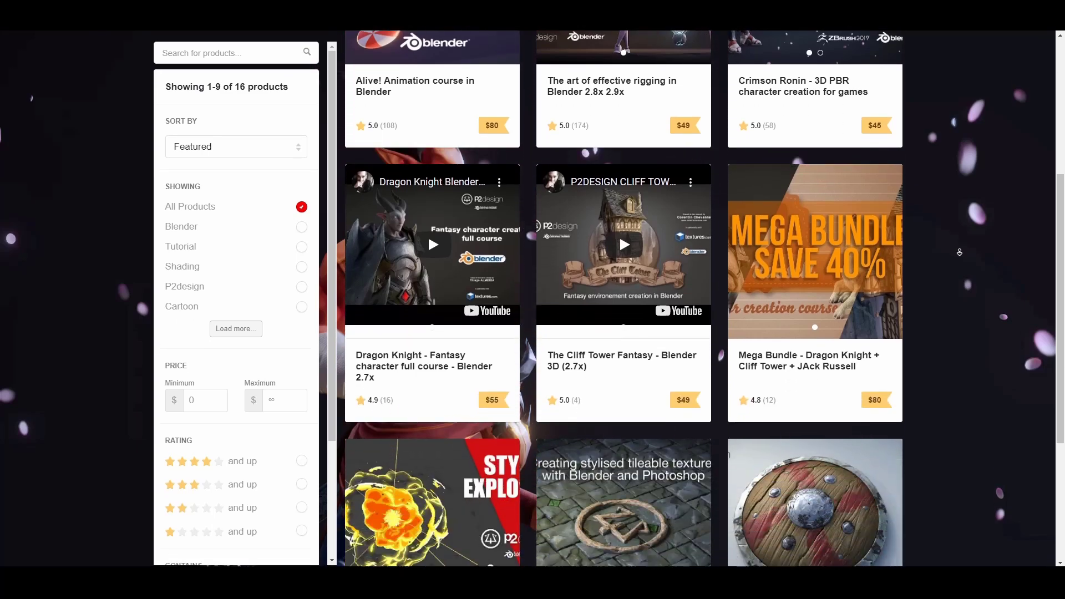
scroll(down, 3)
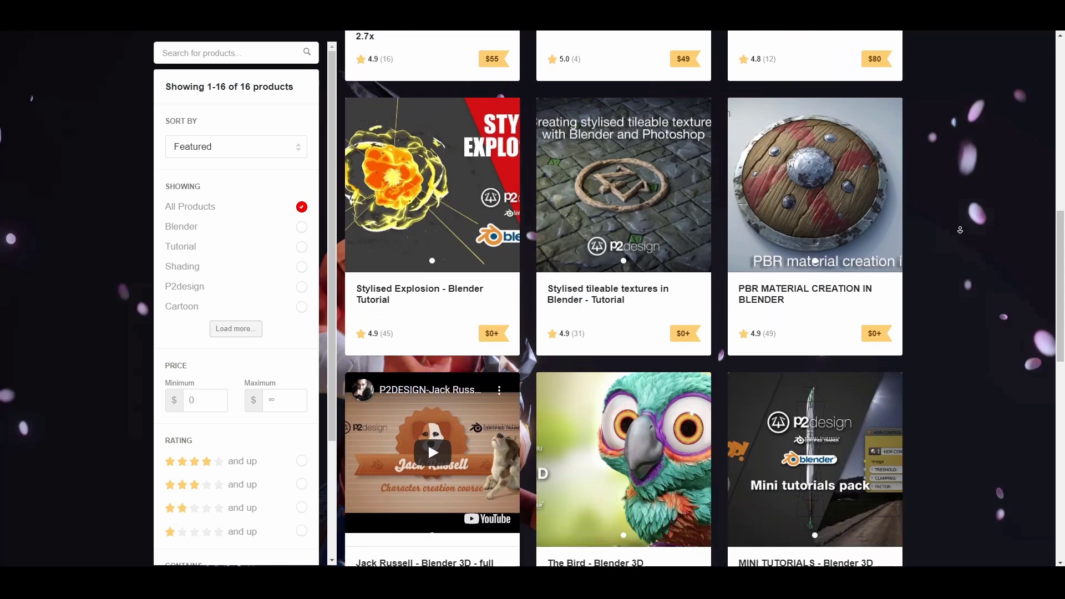
scroll(down, 3)
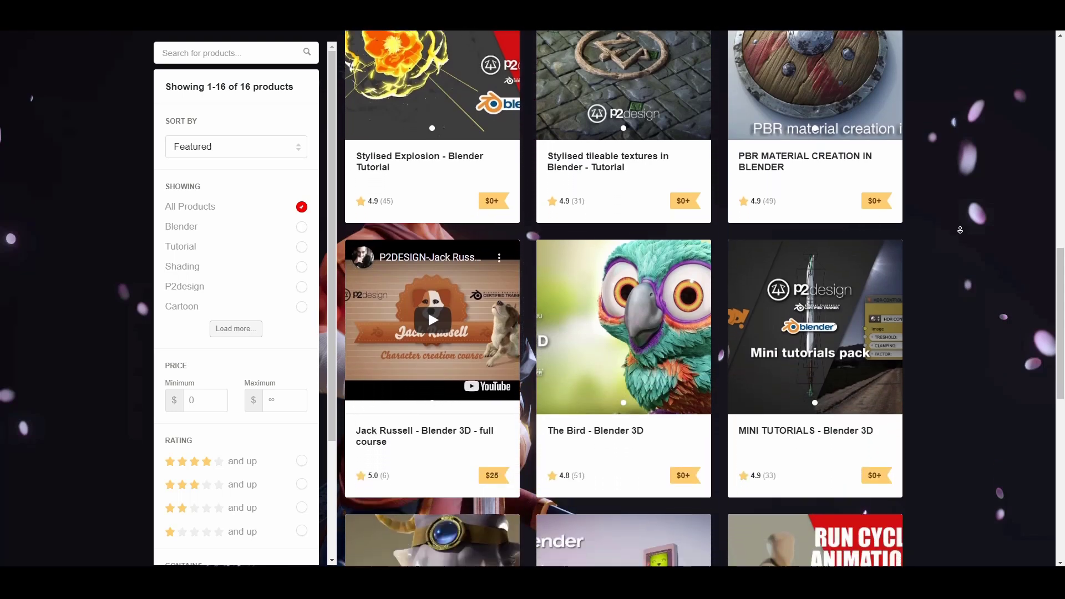
scroll(down, 3)
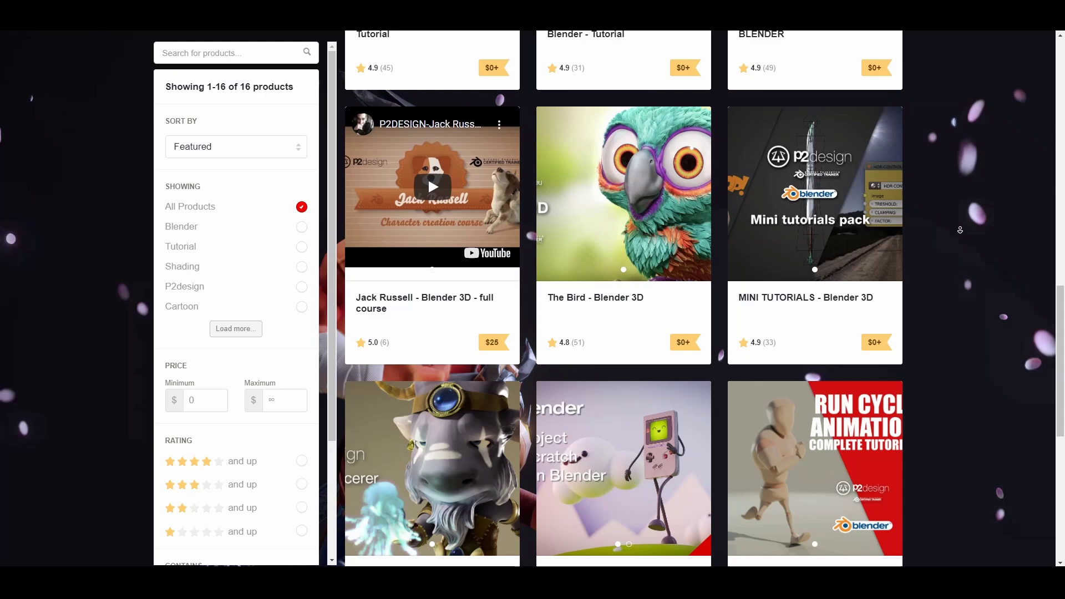
scroll(down, 3)
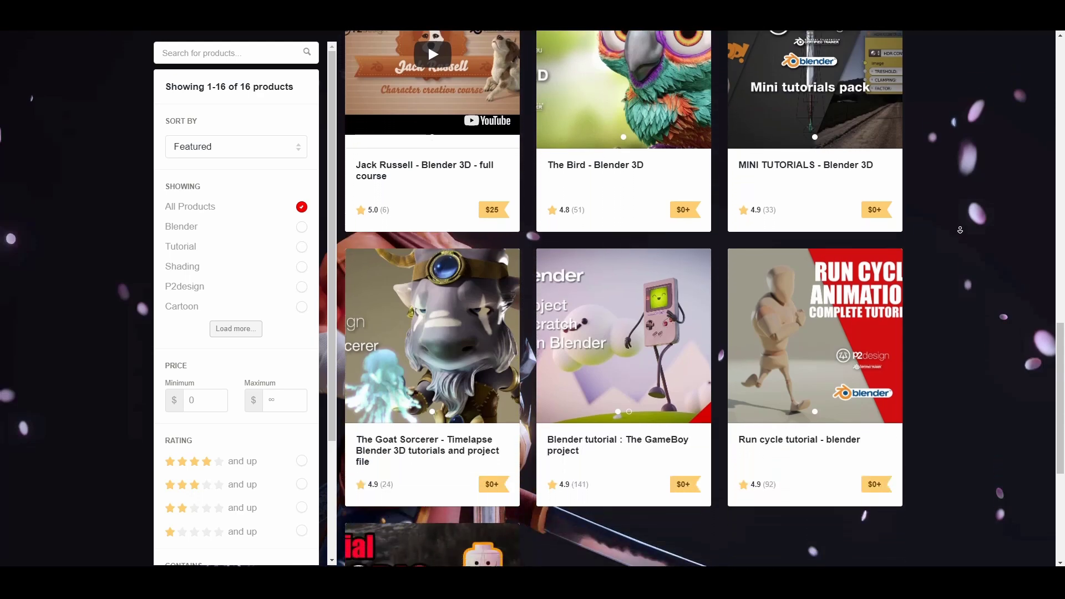
scroll(up, 3)
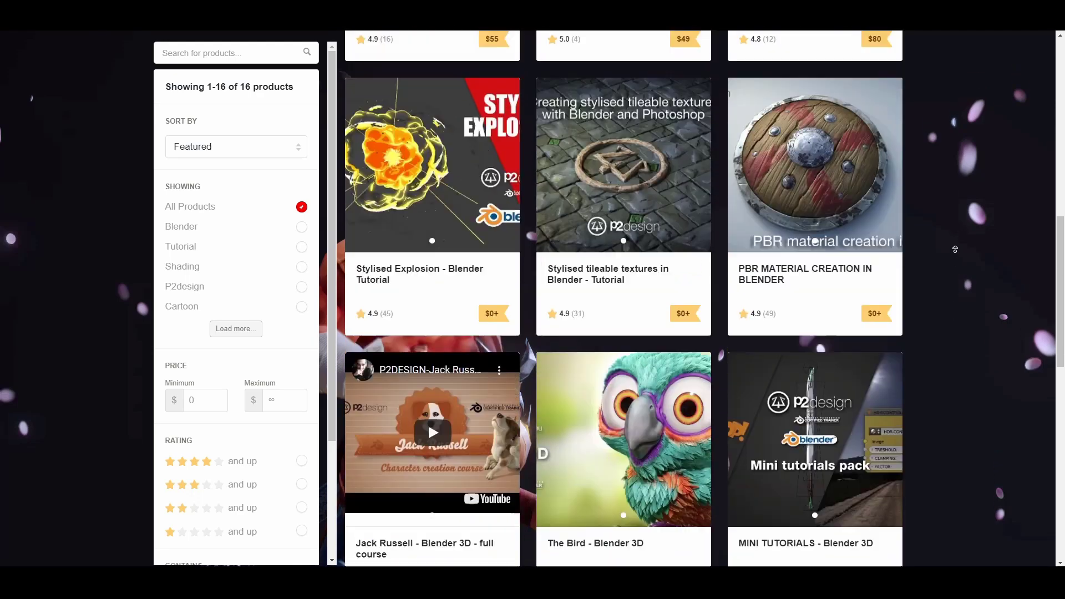